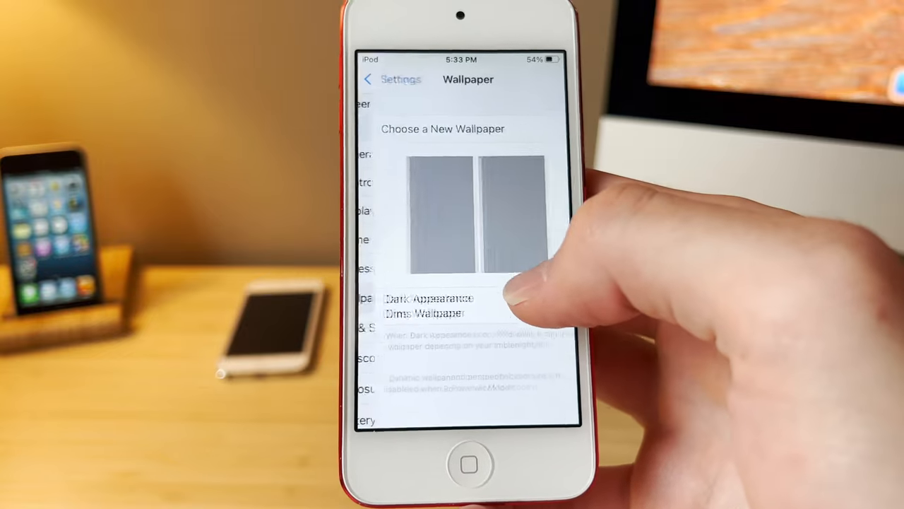
click(467, 212)
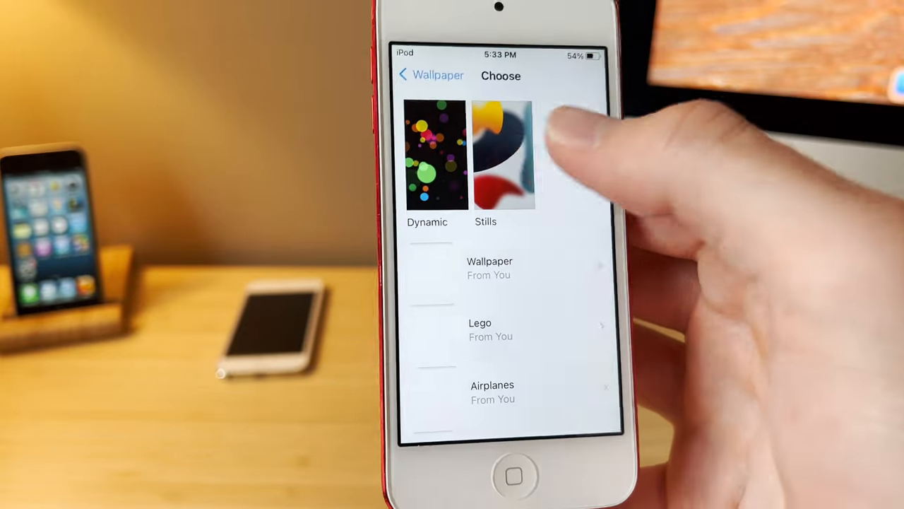
click(501, 154)
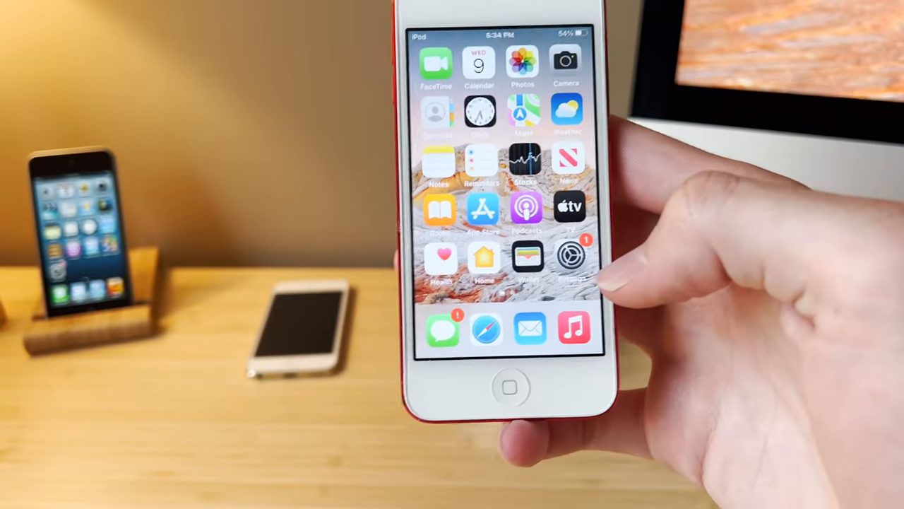
scroll(left, 3)
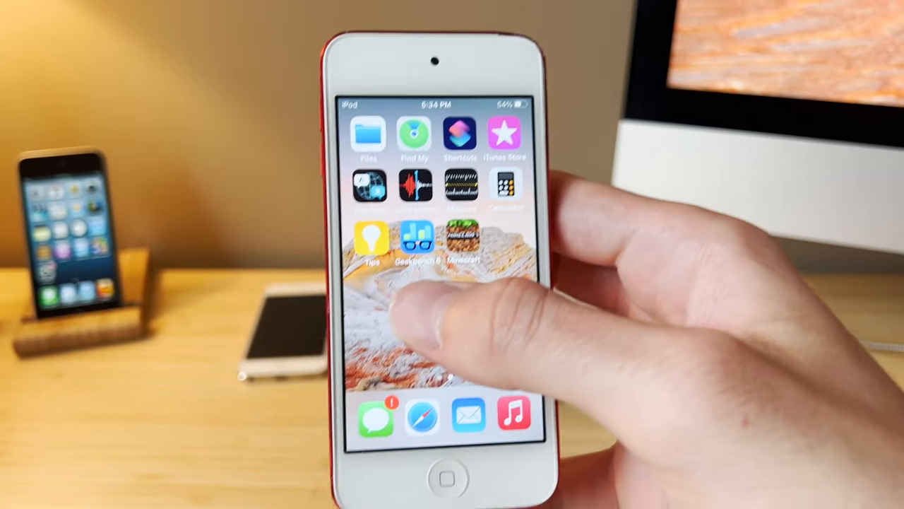